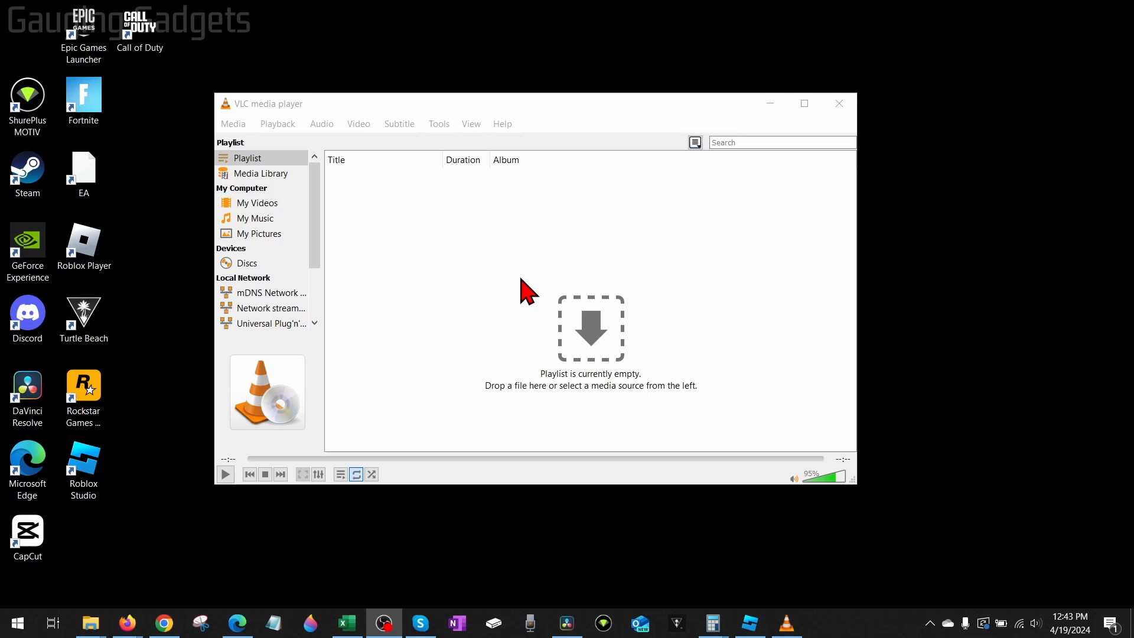
pyautogui.moveTo(539, 283)
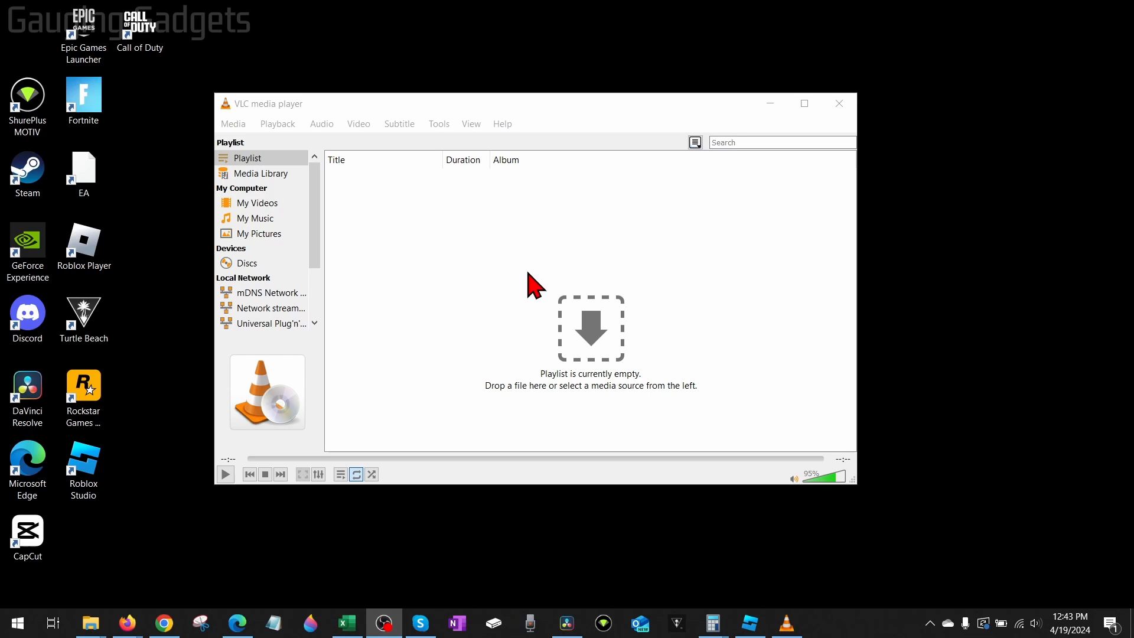
pyautogui.moveTo(493, 244)
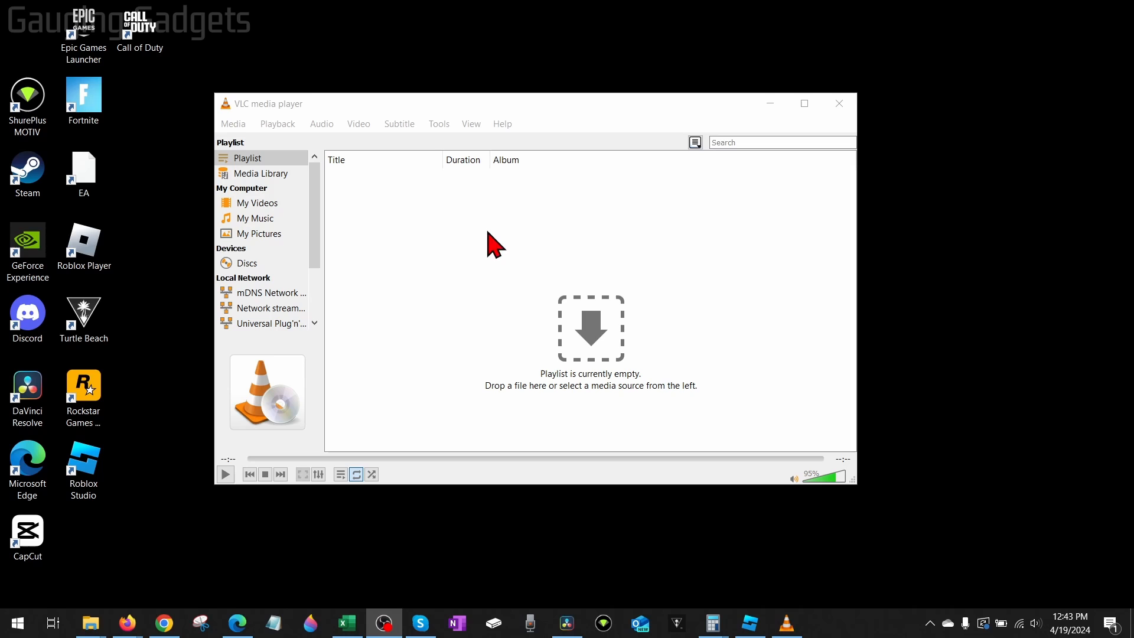
pyautogui.moveTo(235, 120)
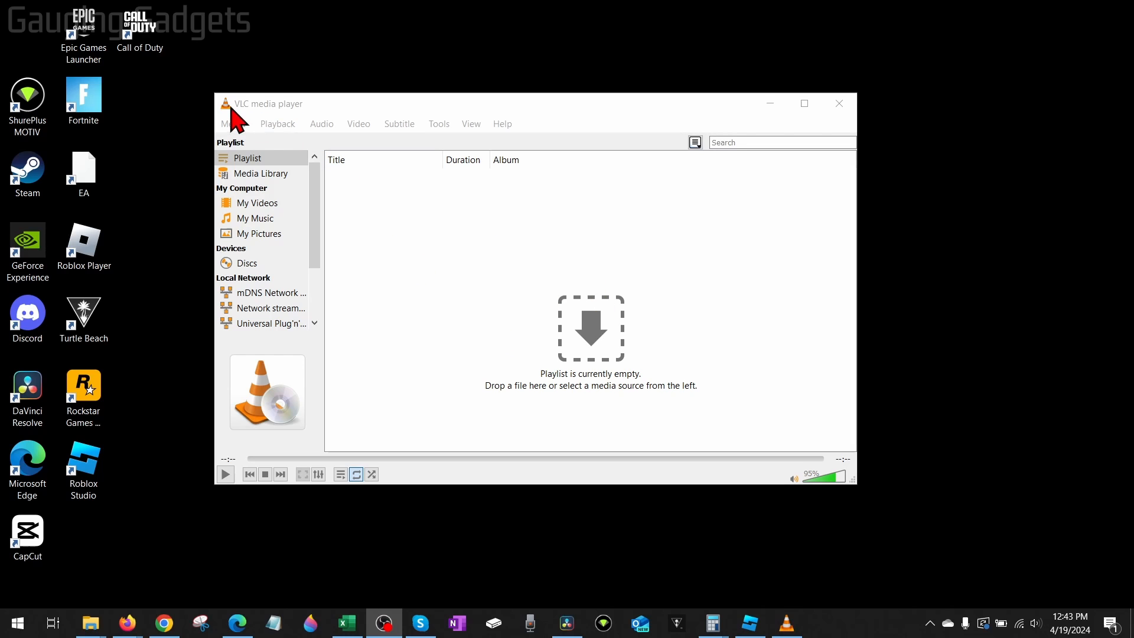
pyautogui.moveTo(491, 282)
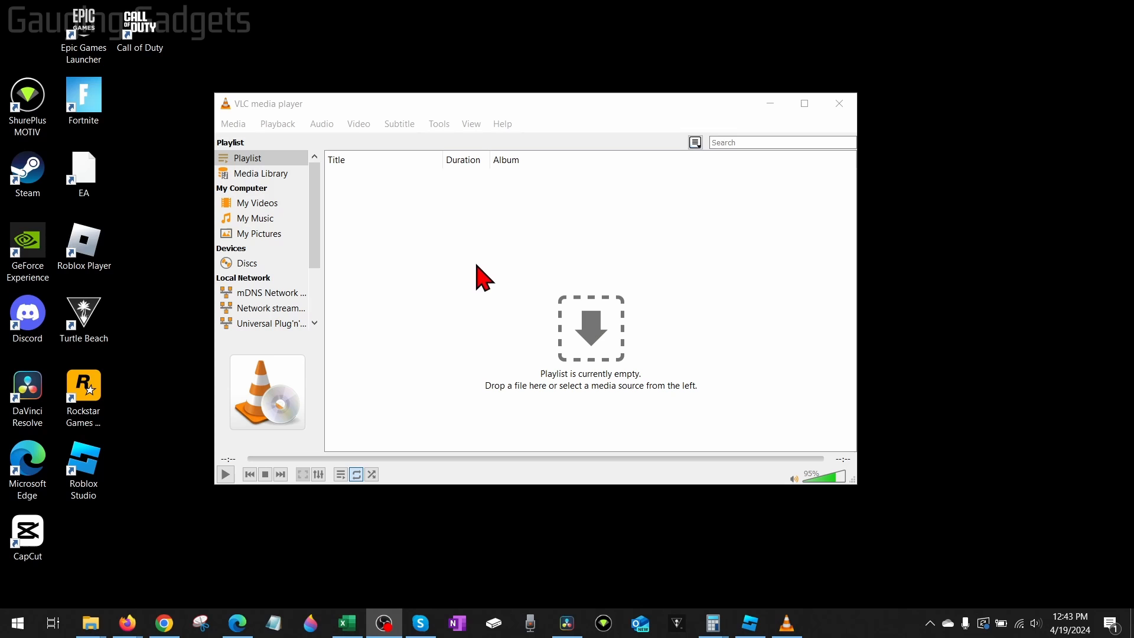
pyautogui.moveTo(501, 286)
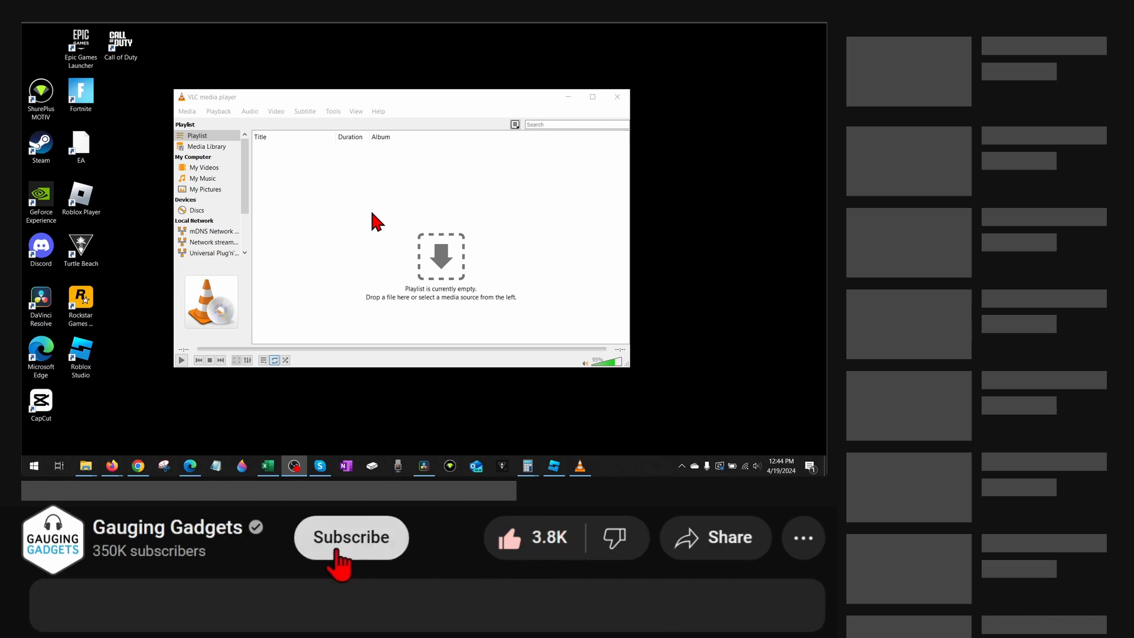
# Launch Microsoft Store from a Start menu search for 'store'
pyautogui.click(351, 537)
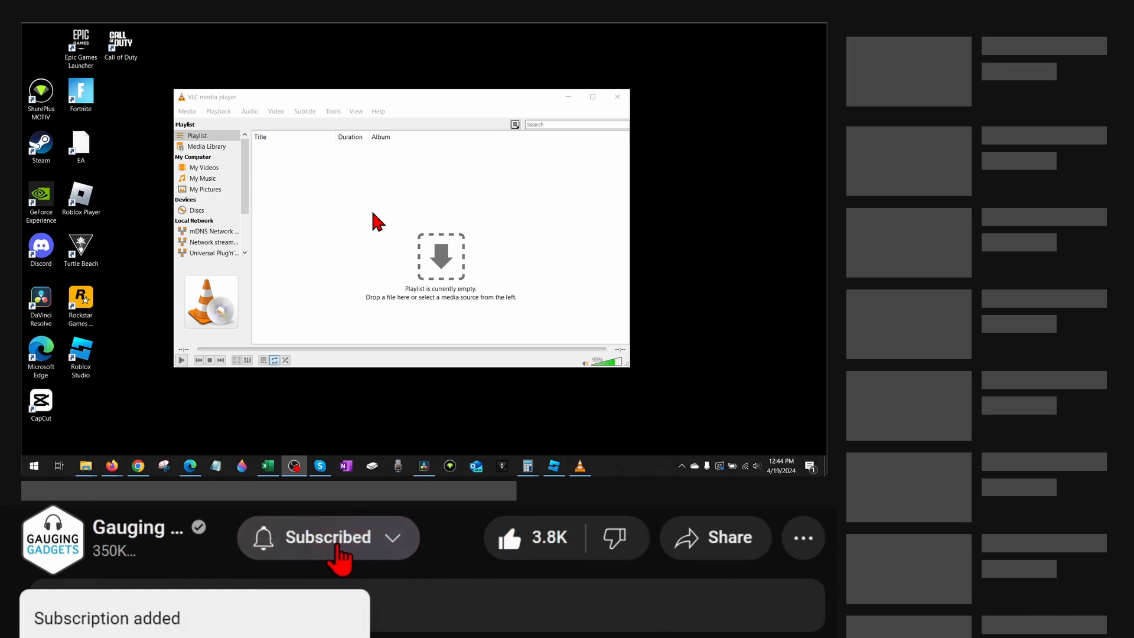
pyautogui.moveTo(372, 268)
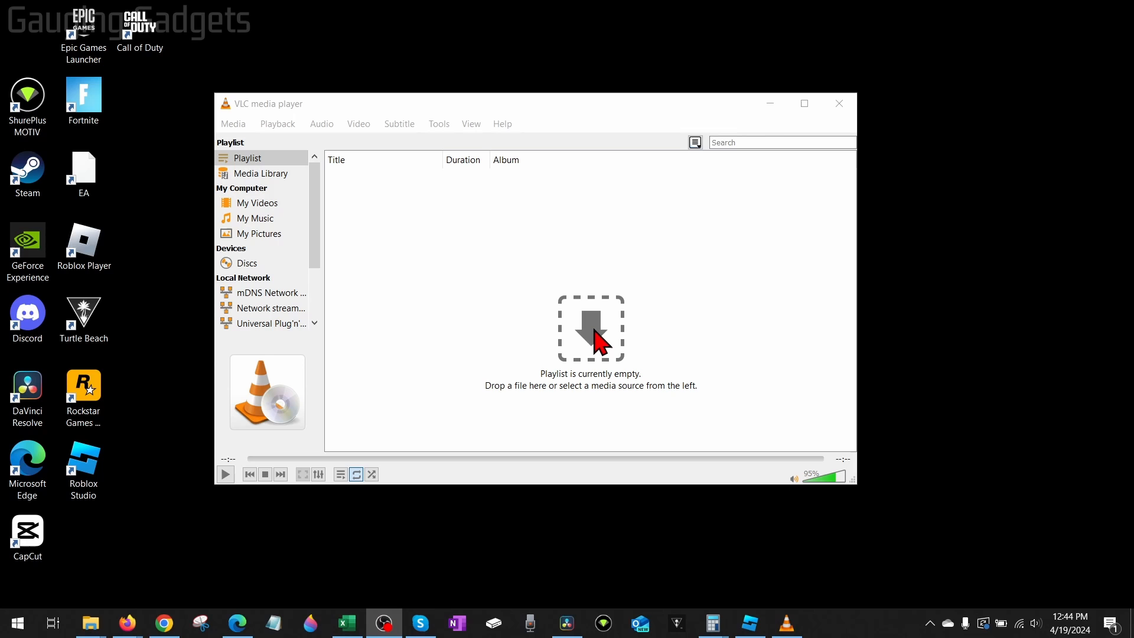
pyautogui.moveTo(575, 317)
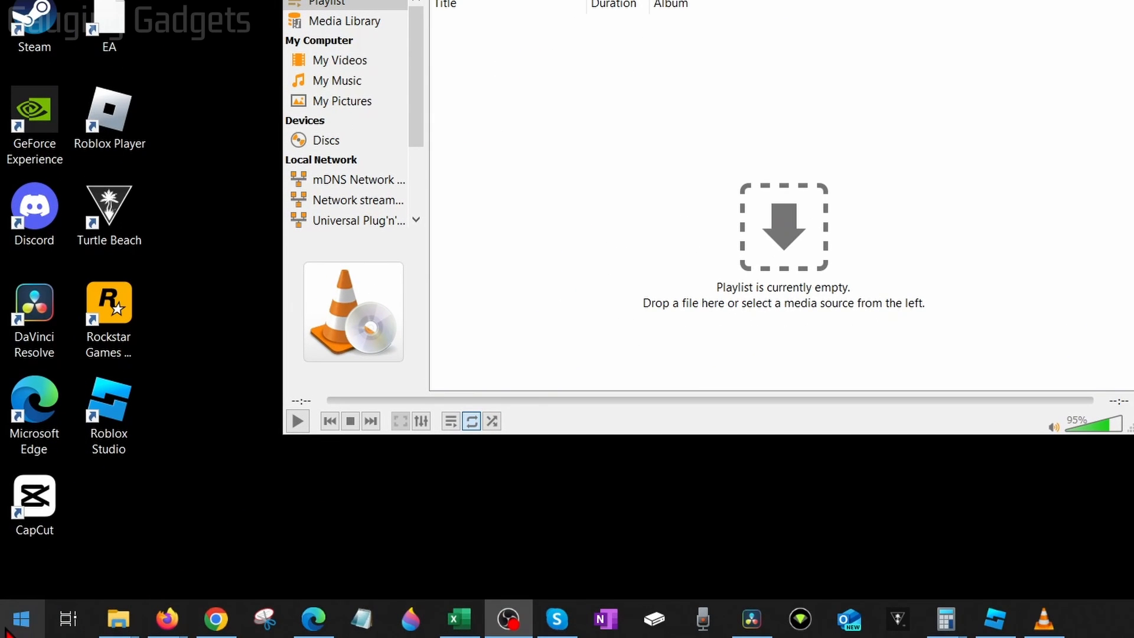
pyautogui.click(21, 618)
pyautogui.write('store')
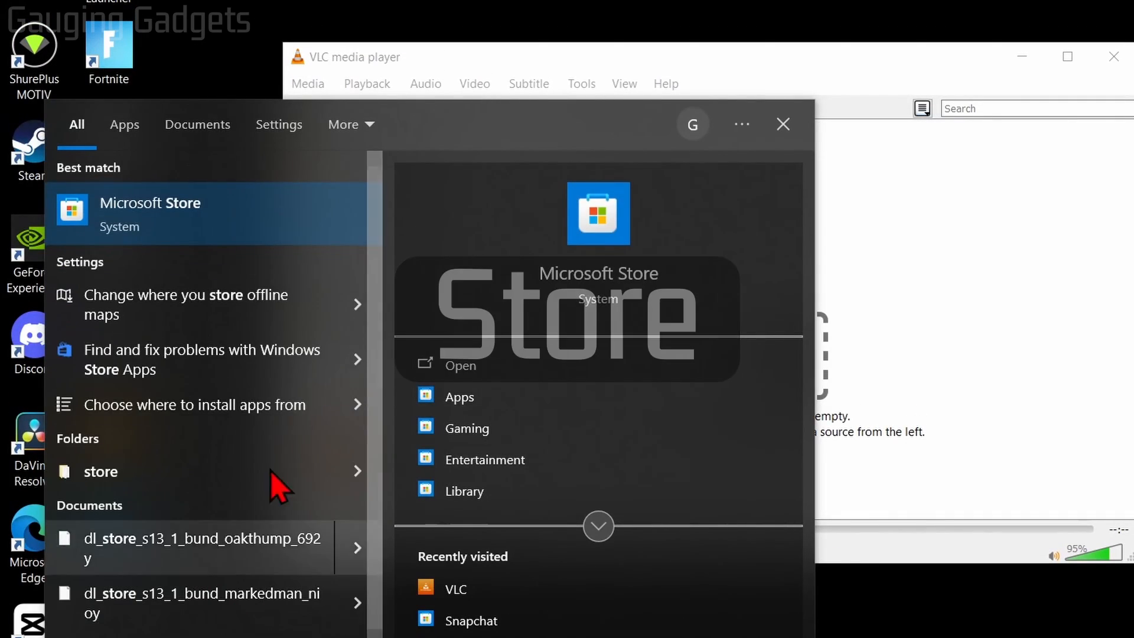
pyautogui.click(782, 125)
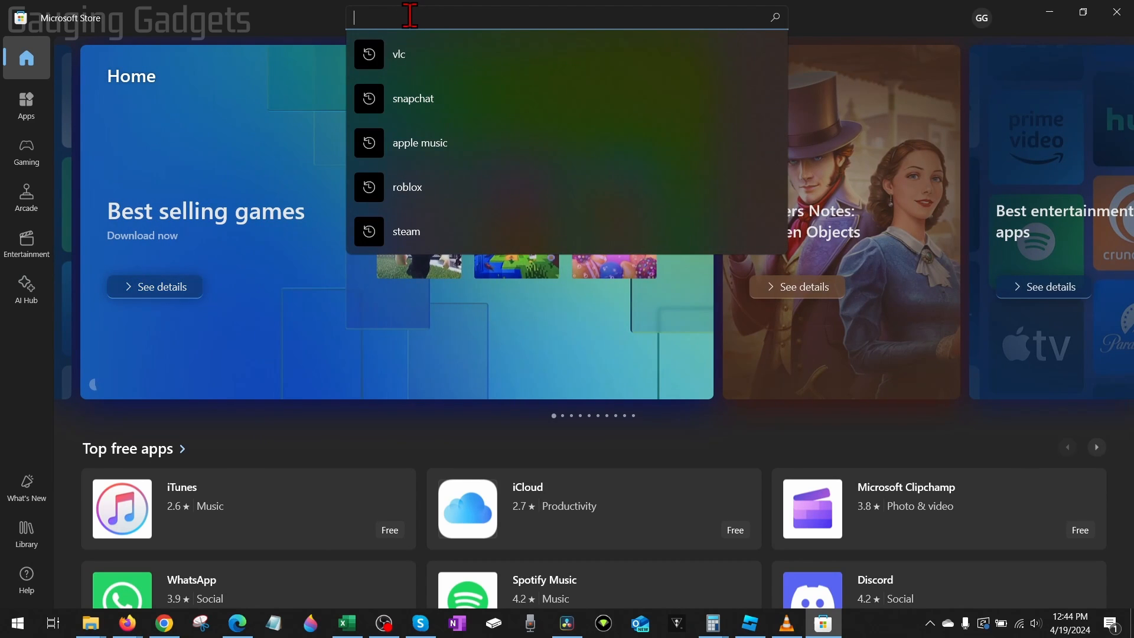
# Search the Store for 'vlc' and confirm on its app page that VLC is installed
pyautogui.click(398, 53)
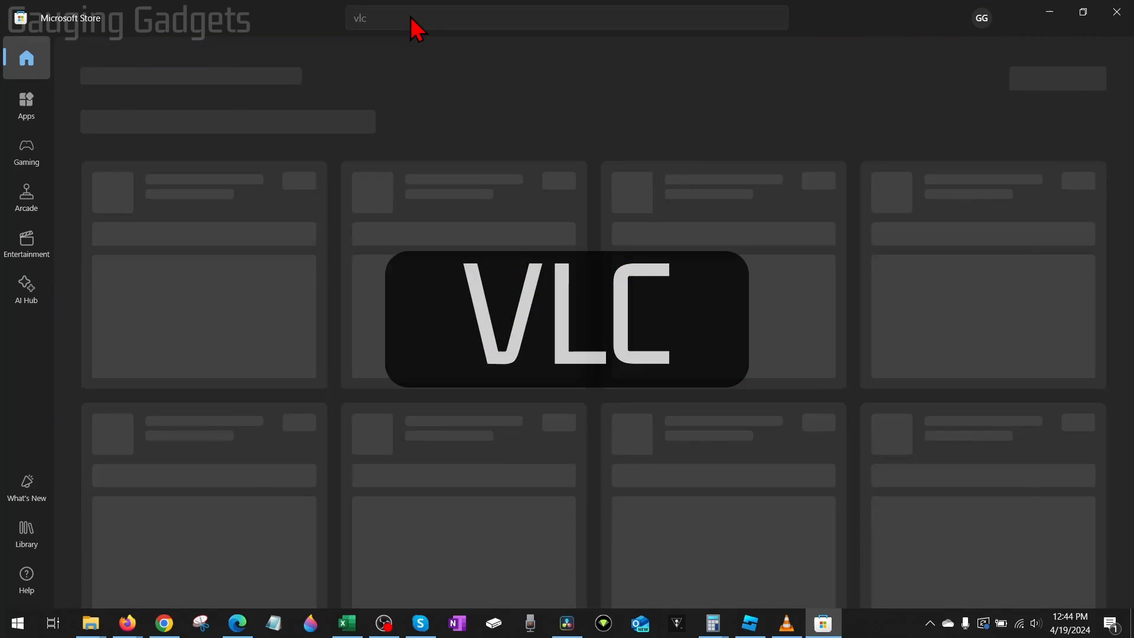
pyautogui.press('Enter')
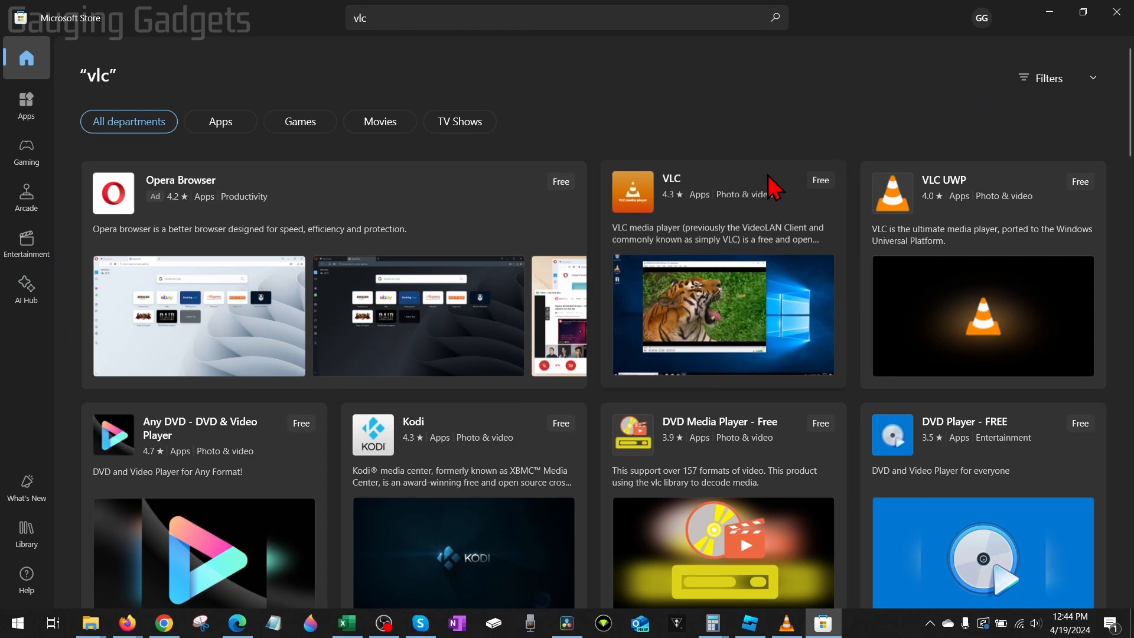
pyautogui.click(721, 191)
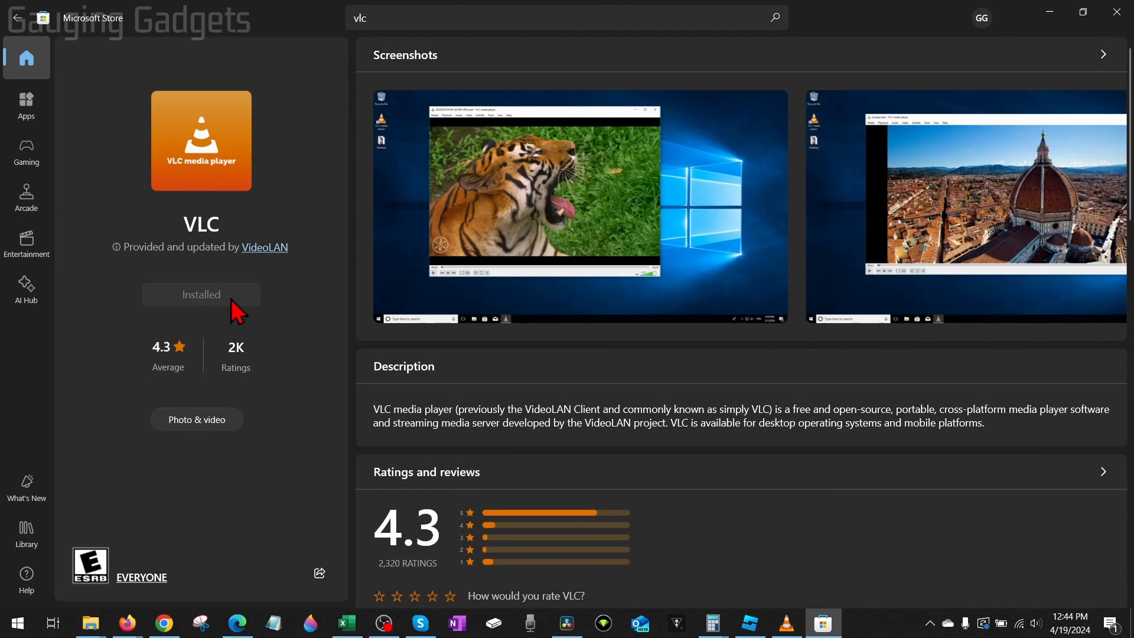
pyautogui.moveTo(101, 279)
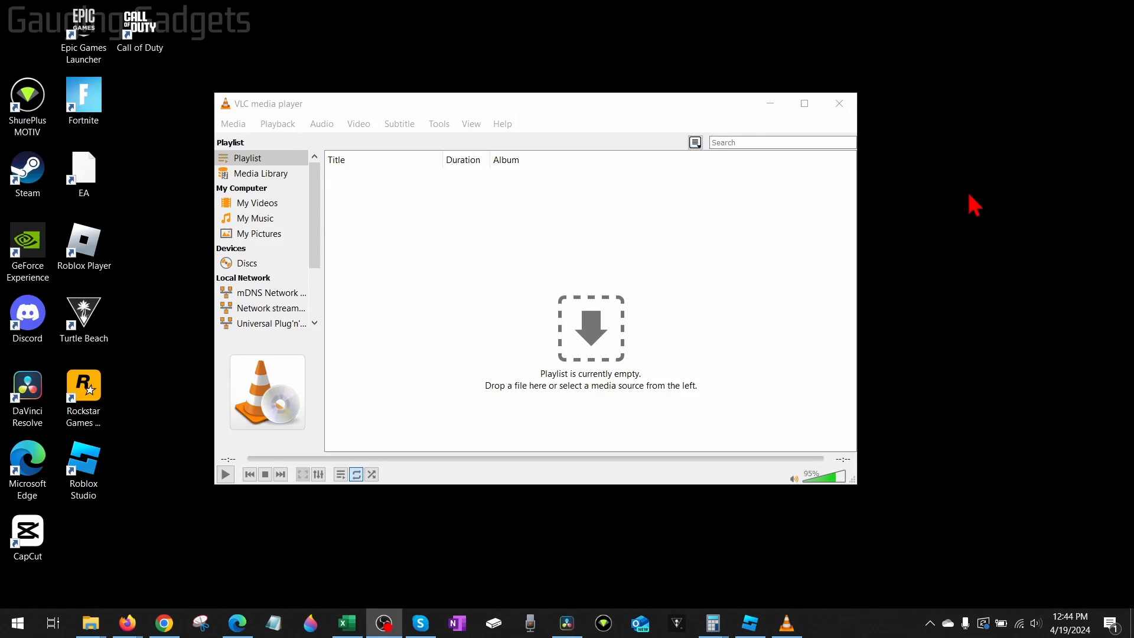
# Bring VLC forward and reach Convert / Save through the Media menu
pyautogui.click(804, 103)
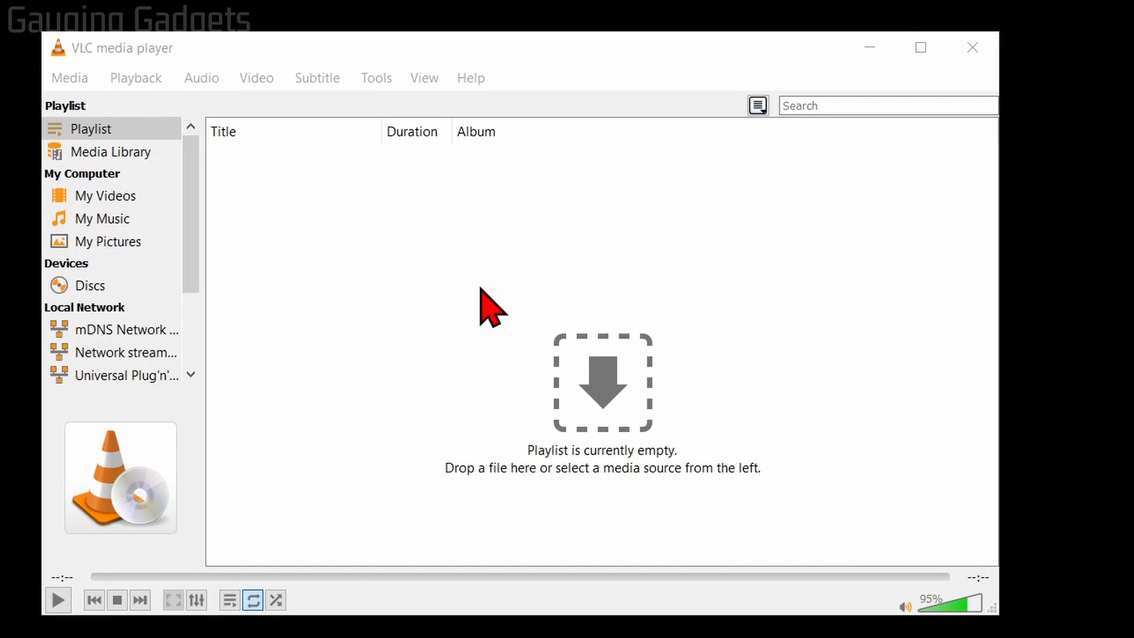
pyautogui.moveTo(492, 311)
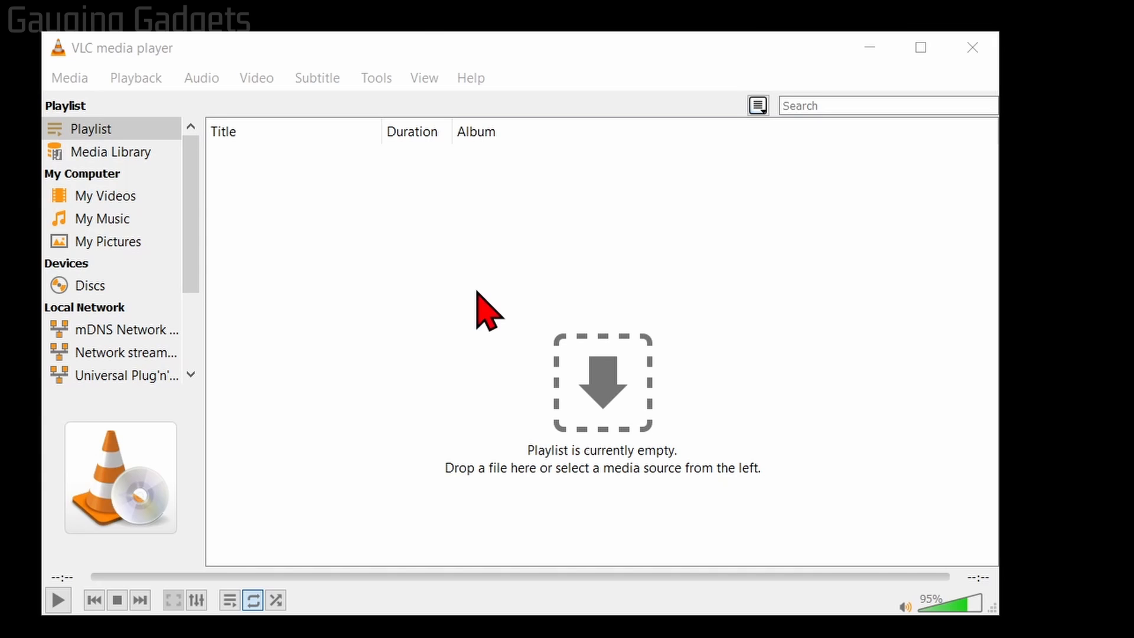
pyautogui.moveTo(533, 281)
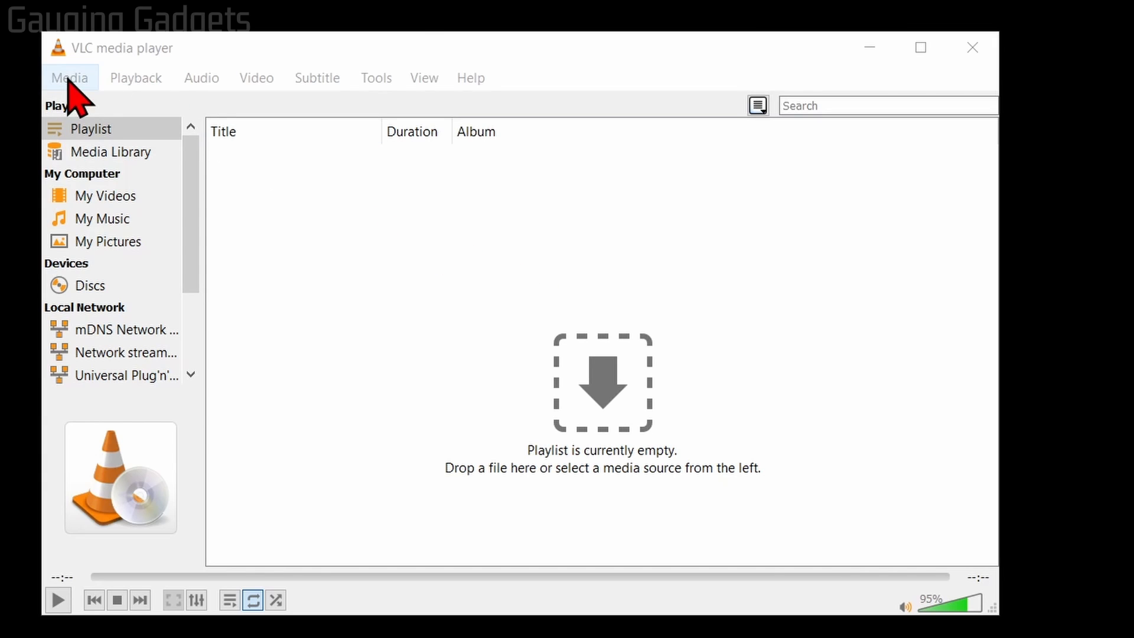
pyautogui.click(70, 78)
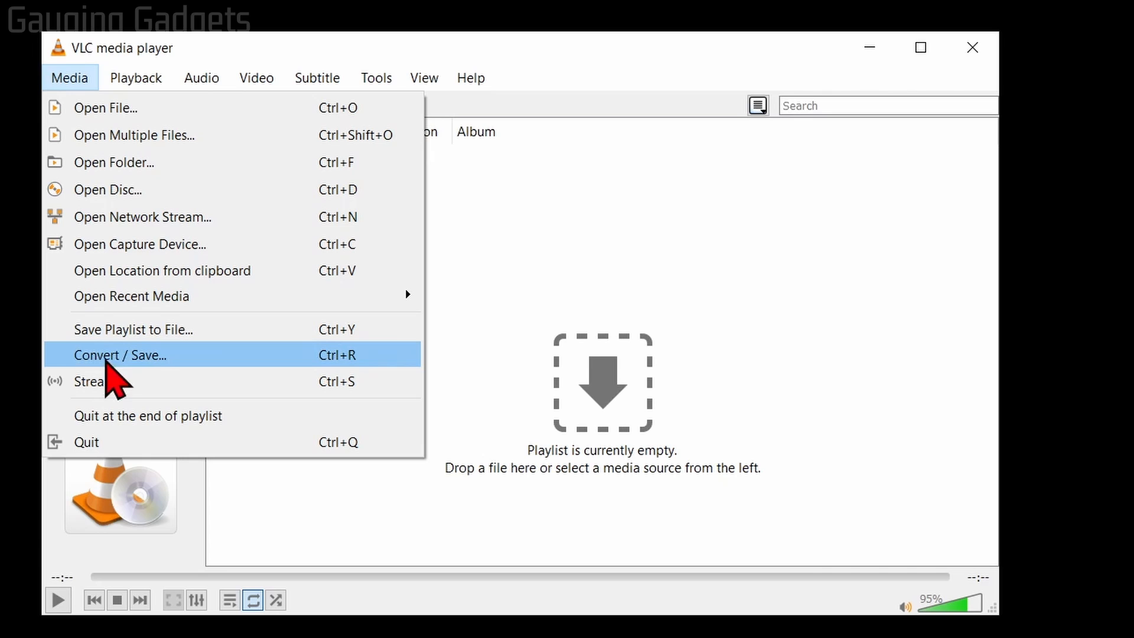
pyautogui.moveTo(172, 388)
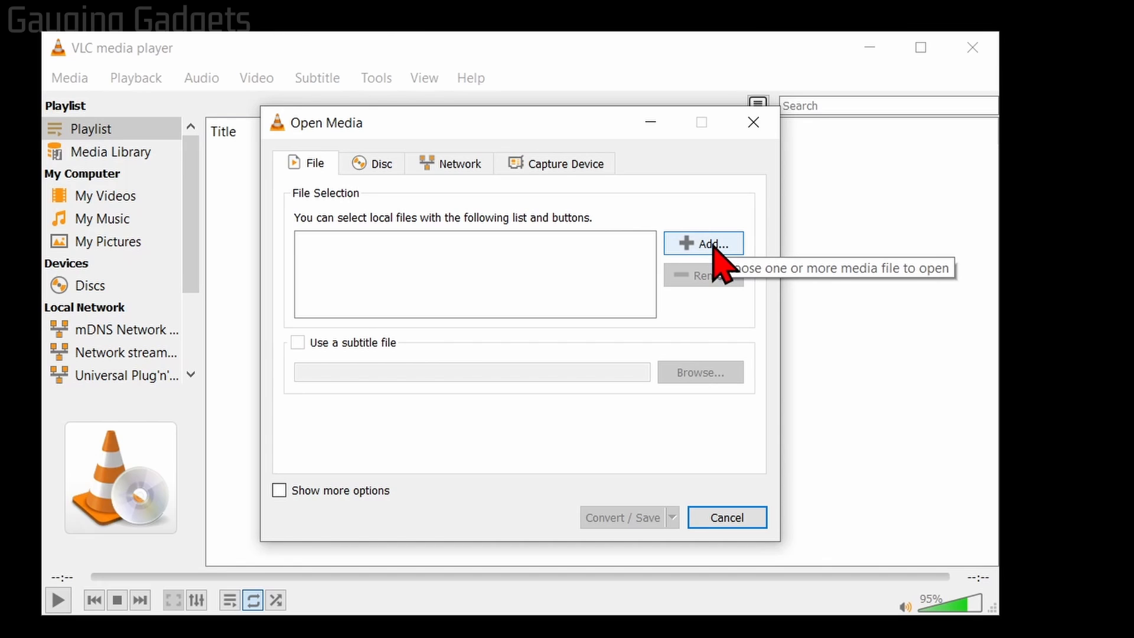
# Add the Fortnite MFA tutorial MP4 as the source and continue to the Convert settings
pyautogui.click(703, 243)
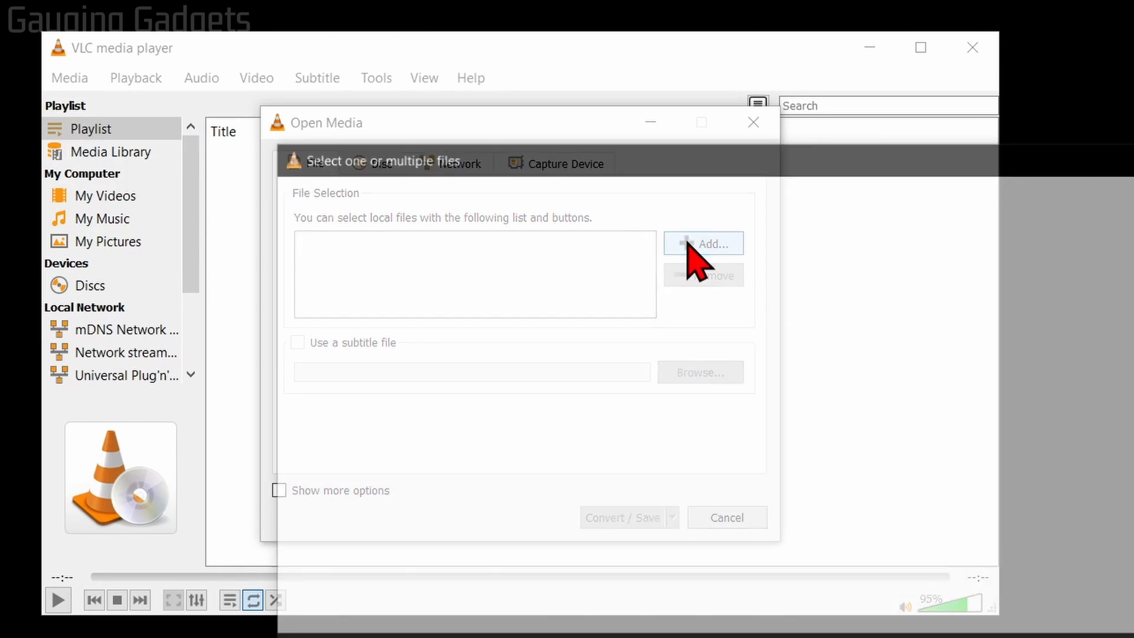
pyautogui.click(701, 243)
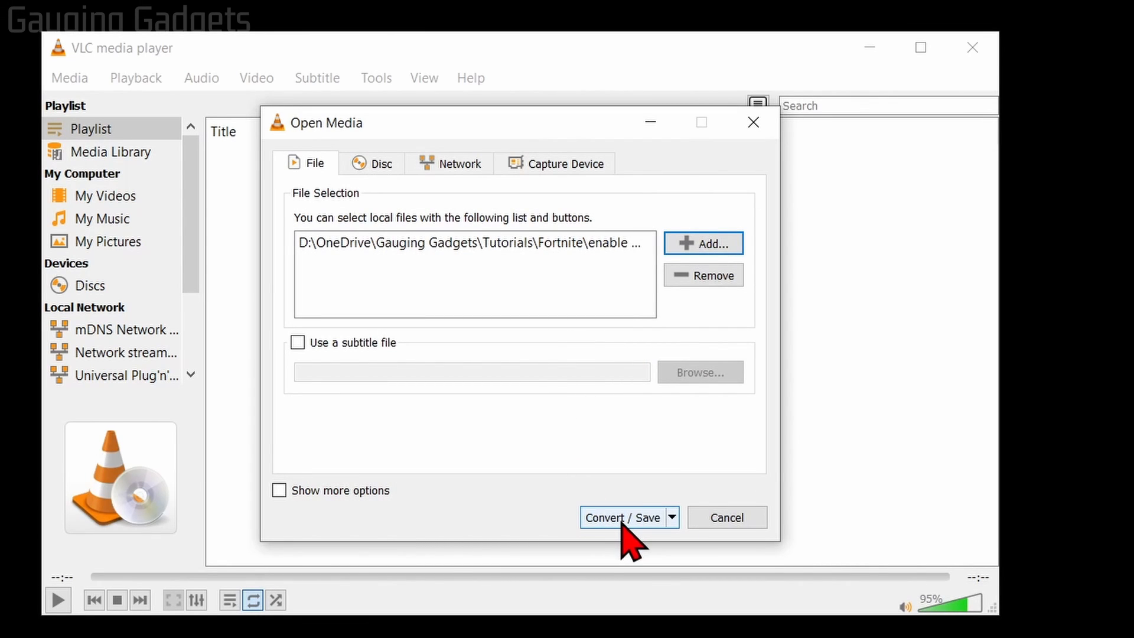
pyautogui.click(620, 517)
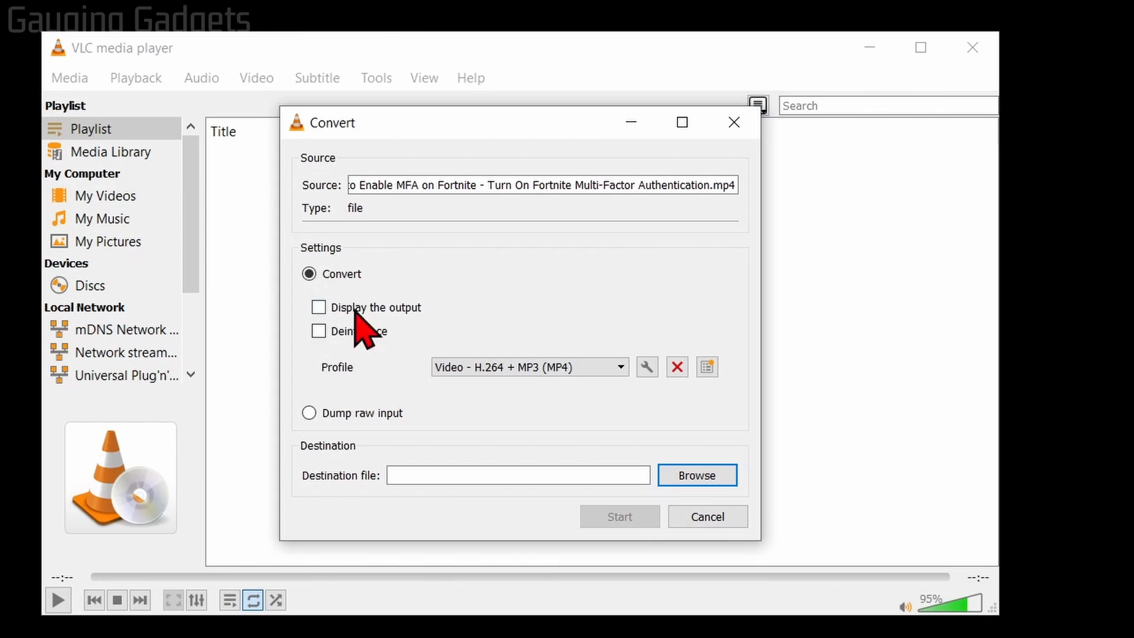
# Choose the Audio - MP3 profile and start picking the destination file
pyautogui.click(309, 274)
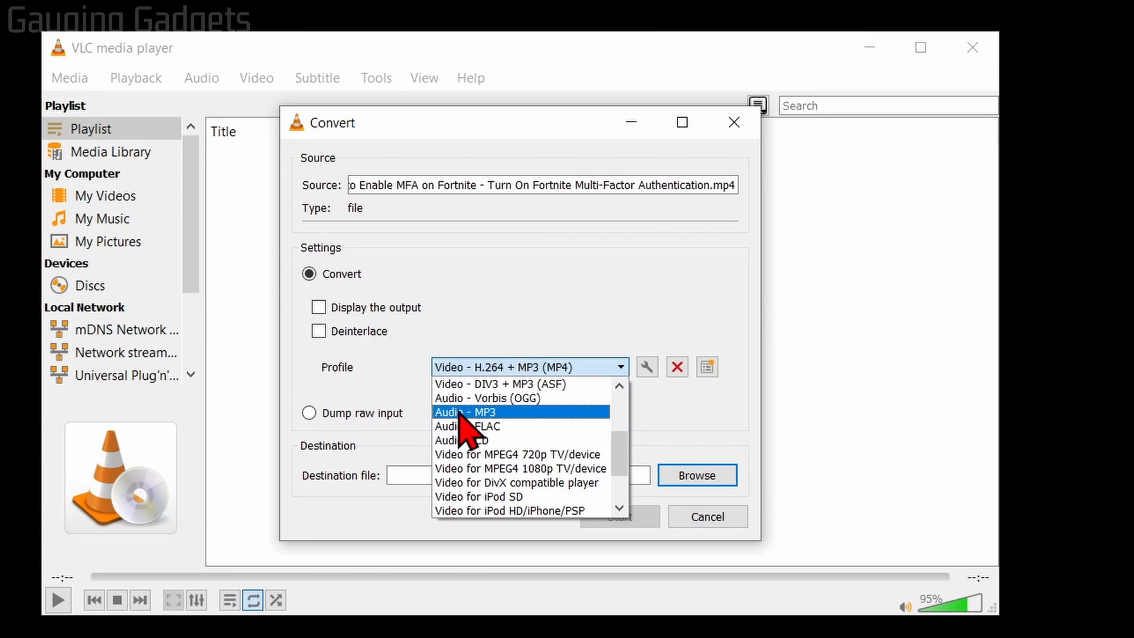
pyautogui.click(466, 411)
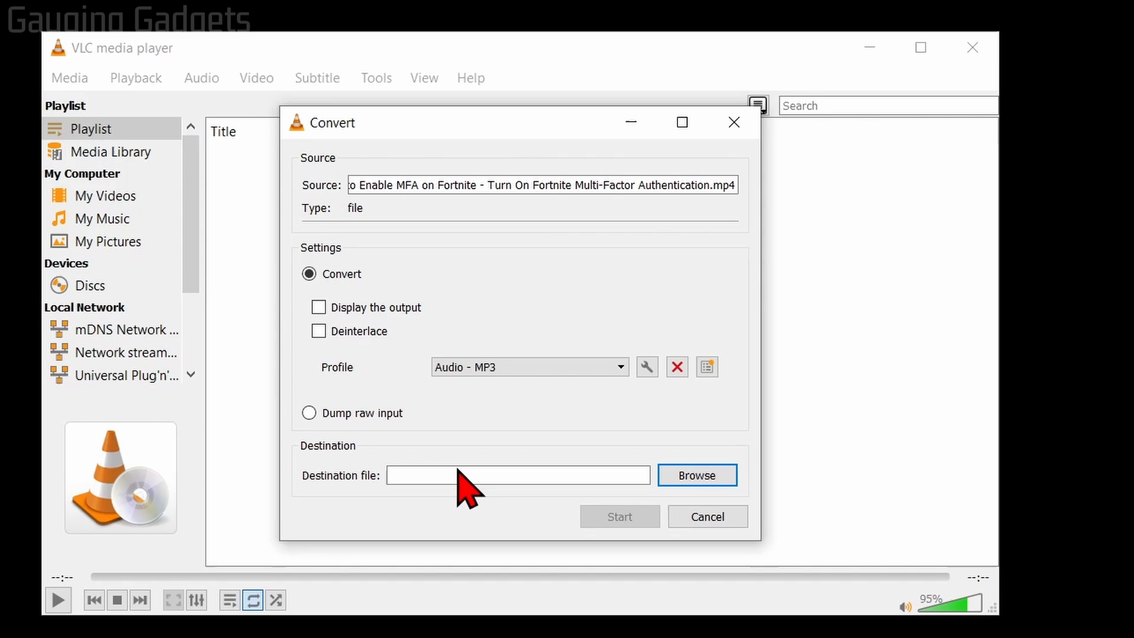
pyautogui.click(695, 475)
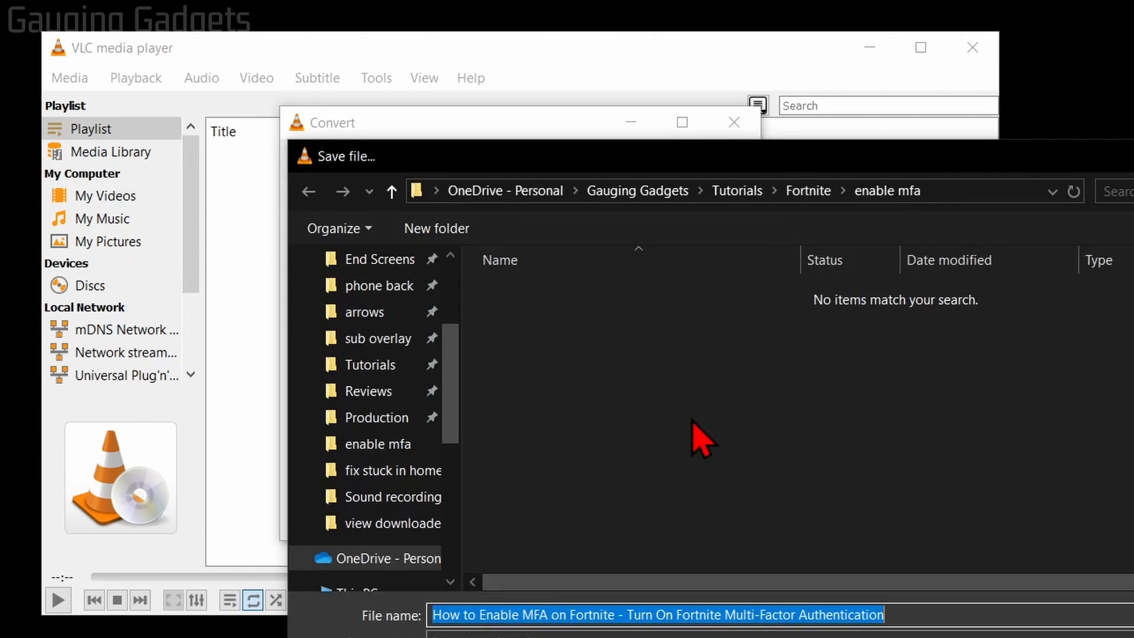
# Name the output 'test' in the convert video to mp3 folder and run the conversion
pyautogui.write('test.mp3')
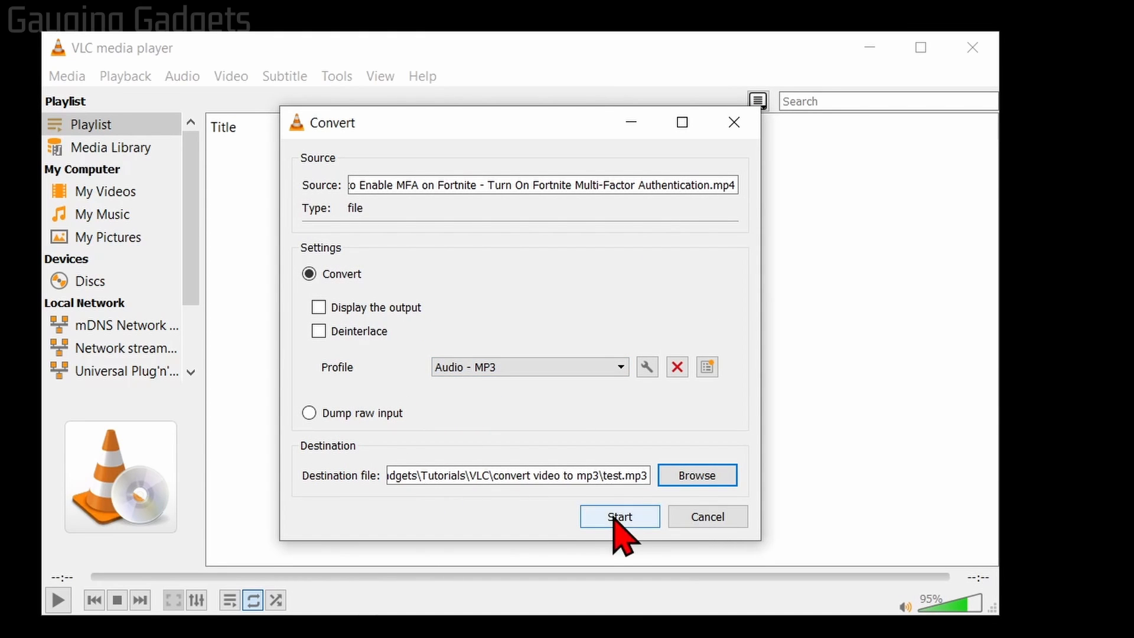
pyautogui.click(619, 517)
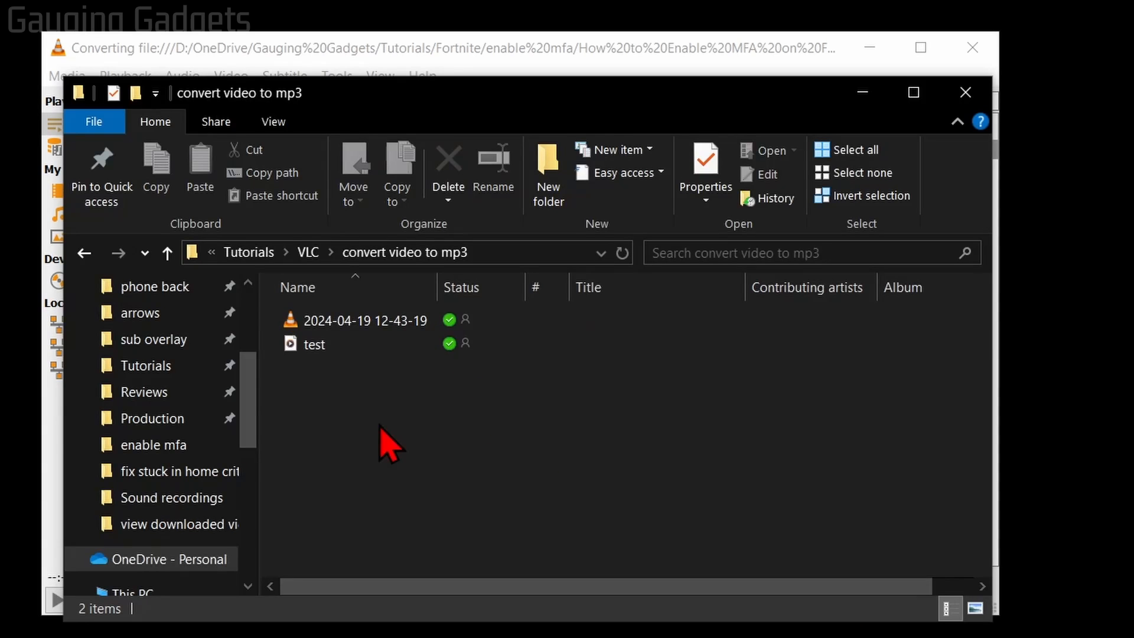
# Play the resulting test.mp3 in Media Player from File Explorer, then pause it
pyautogui.click(314, 344)
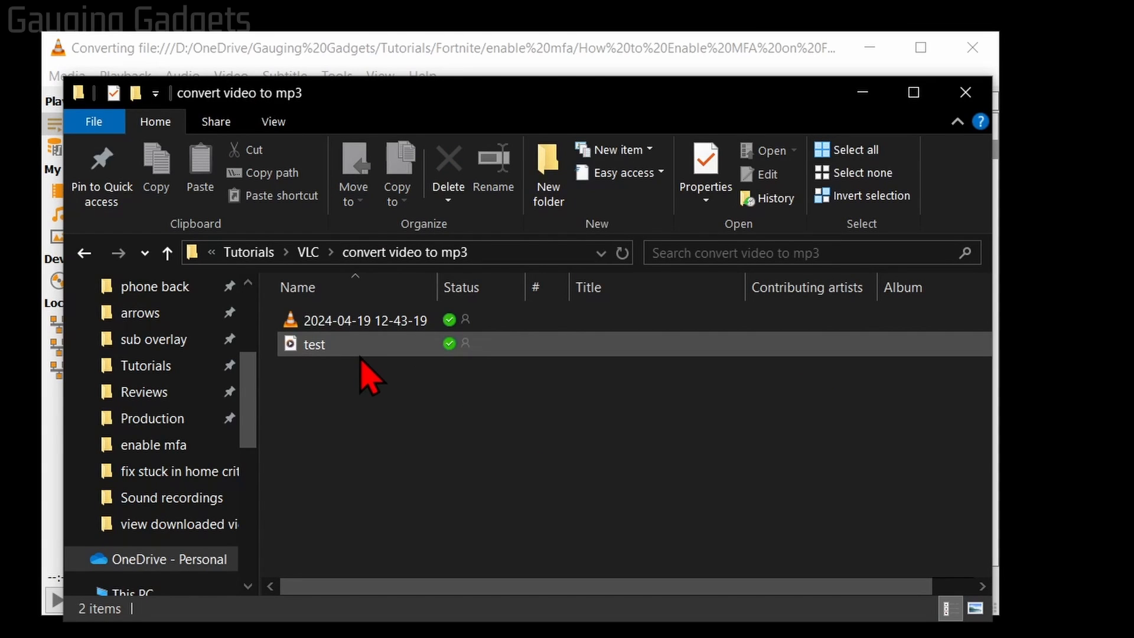
pyautogui.click(315, 343)
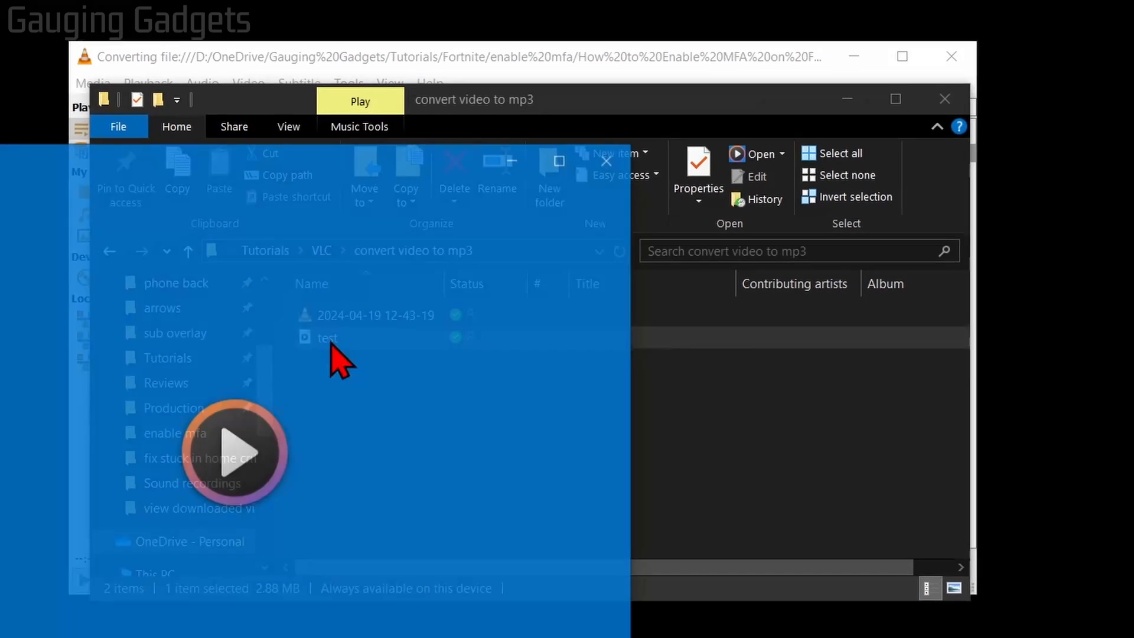
pyautogui.doubleClick(327, 338)
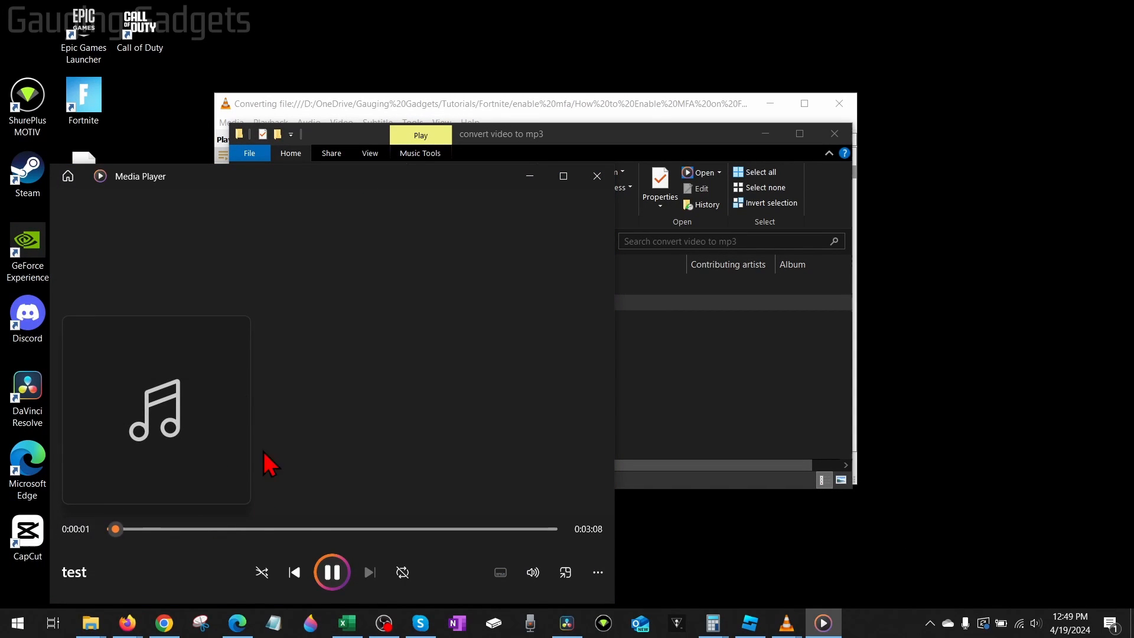
pyautogui.click(330, 572)
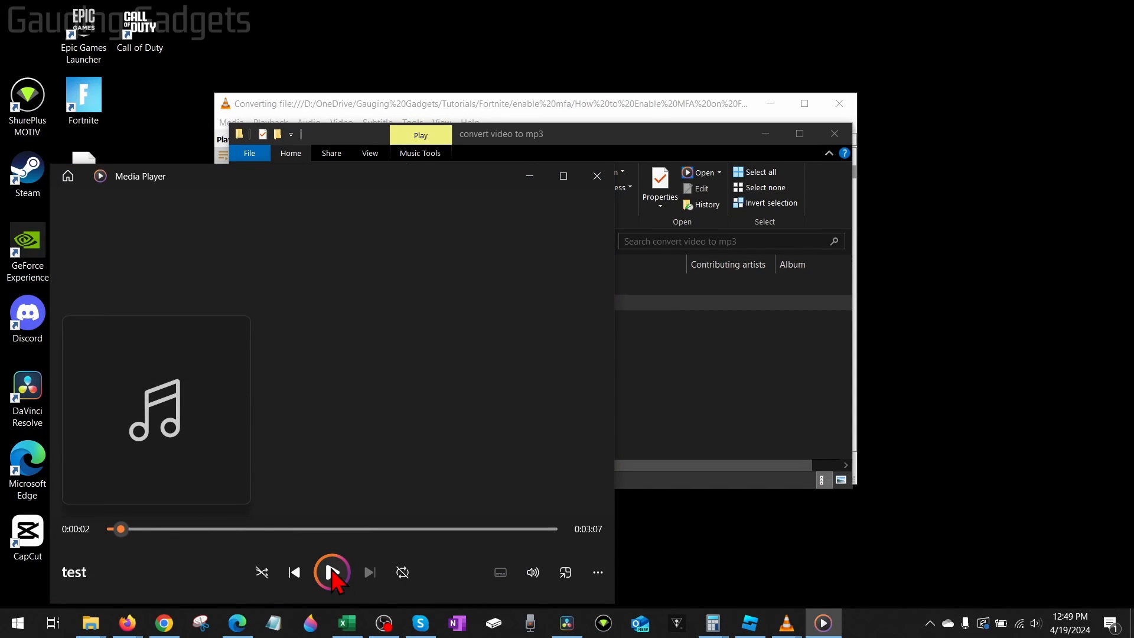